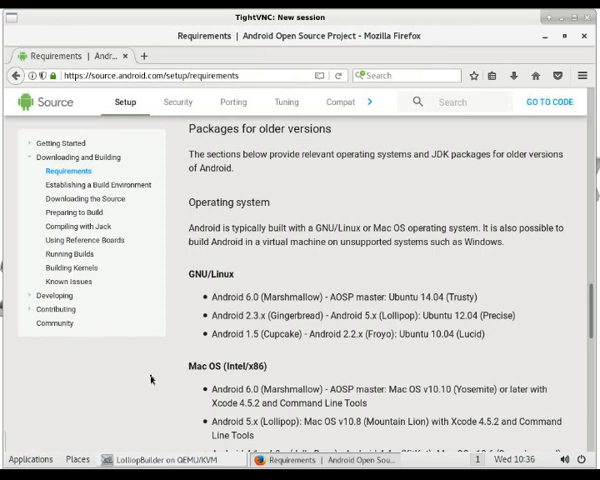
# - Scroll through the source.android.com Requirements page's operating system and JDK sections
pyautogui.scroll(-3)
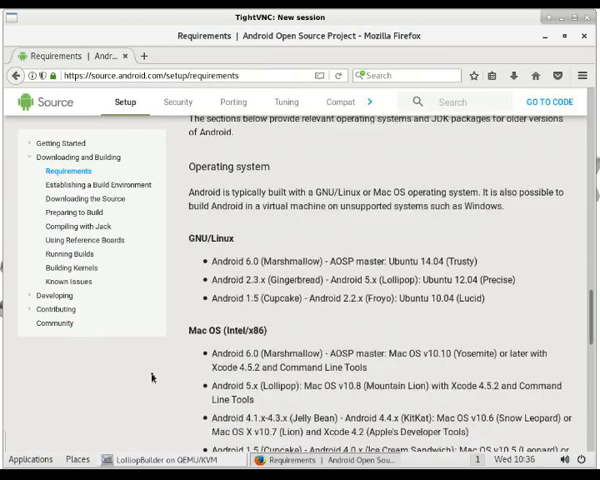
pyautogui.scroll(-3)
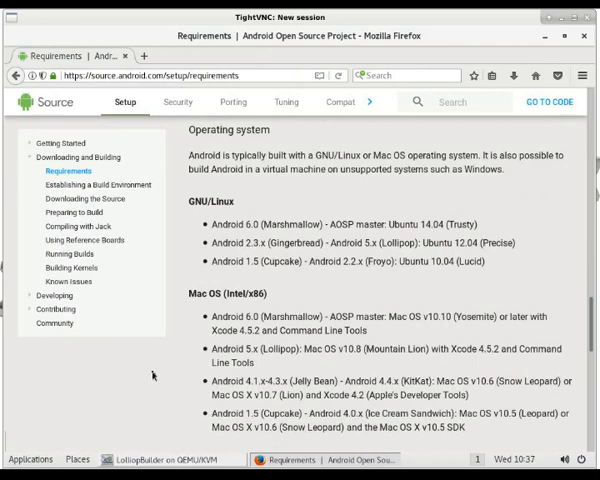
pyautogui.scroll(-3)
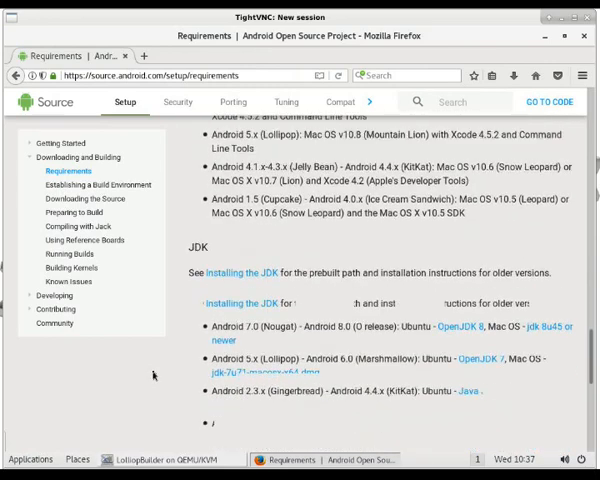
pyautogui.scroll(-3)
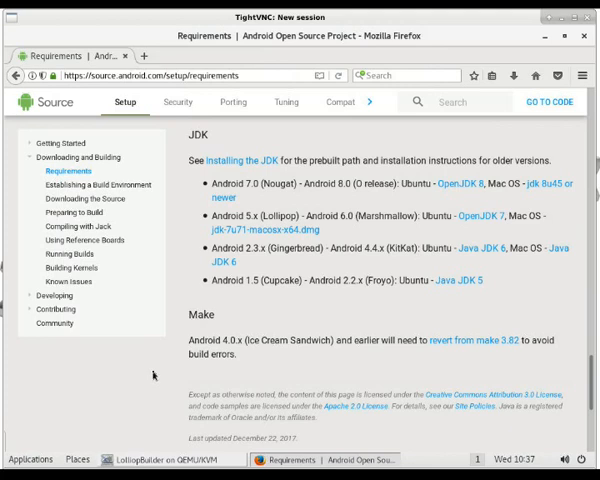
pyautogui.scroll(-3)
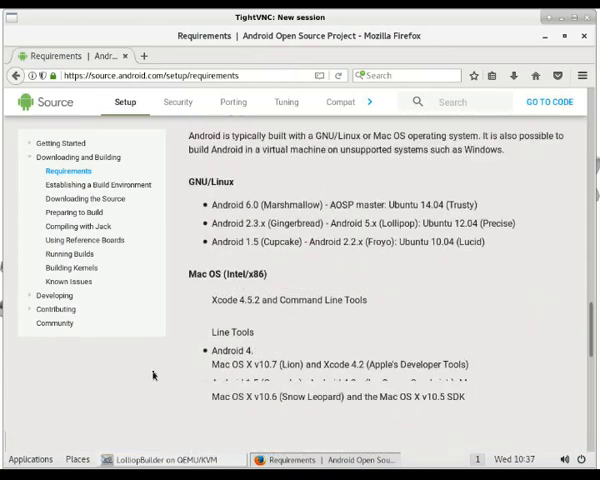
pyautogui.scroll(-3)
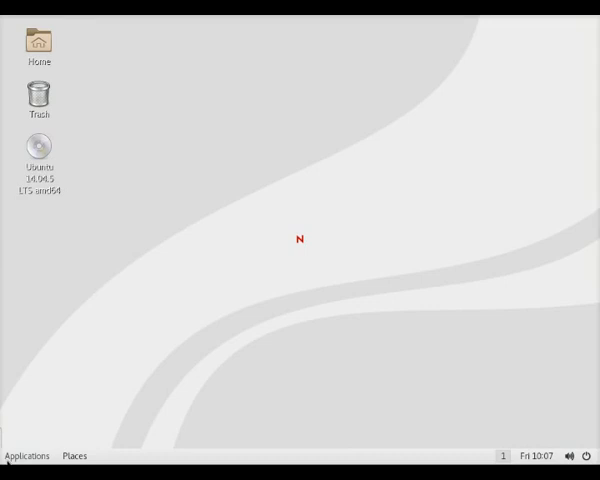
# - Launch Virtual Machine Manager from Applications and begin the new virtual machine wizard
pyautogui.click(26, 452)
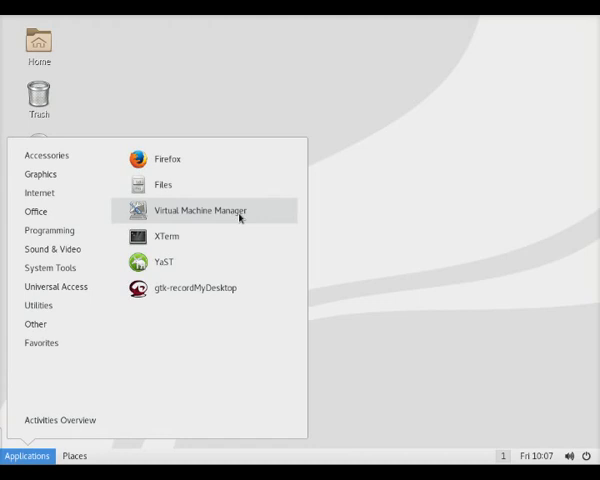
pyautogui.click(188, 212)
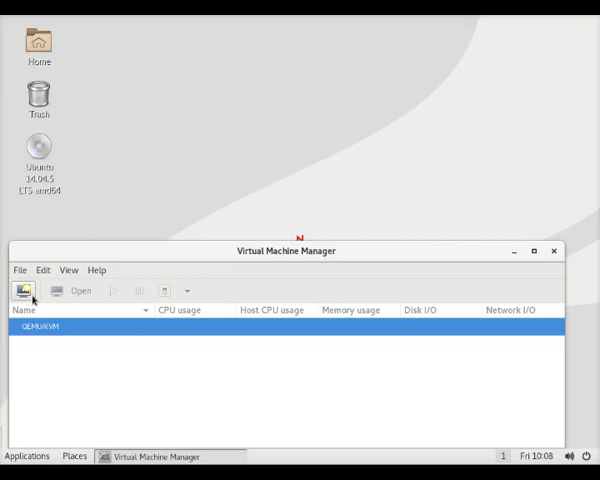
pyautogui.click(24, 292)
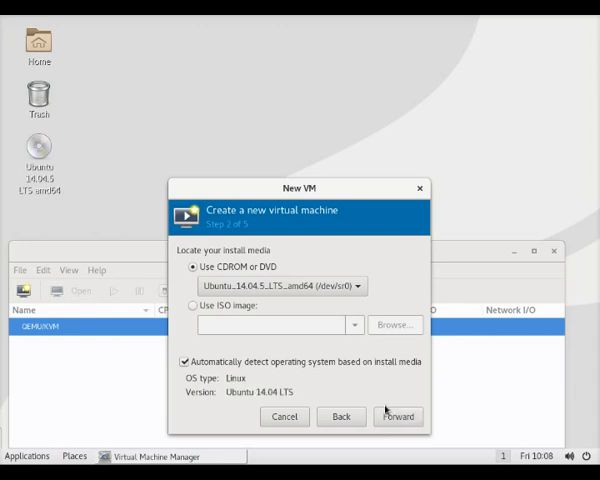
# - Accept the Ubuntu disc and default memory/CPUs, set a 250 GB disk, name it LollipopRomMaker and finish
pyautogui.click(400, 416)
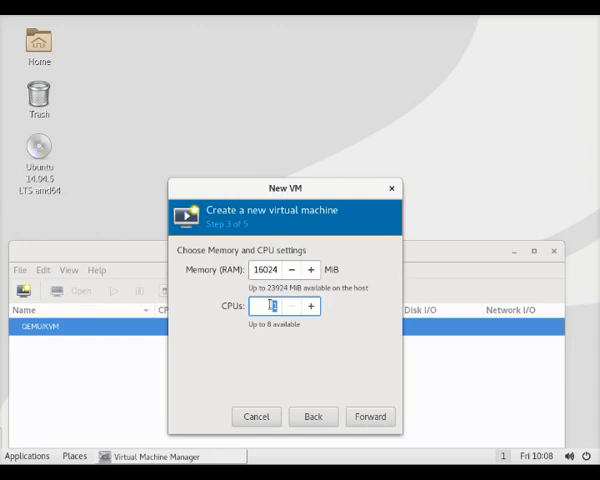
pyautogui.click(372, 416)
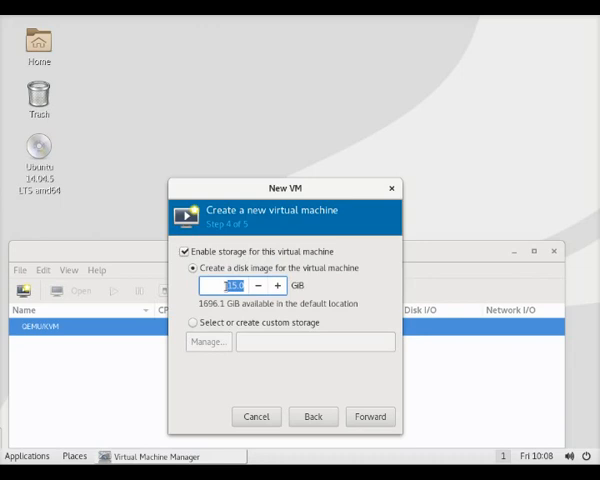
pyautogui.write('250')
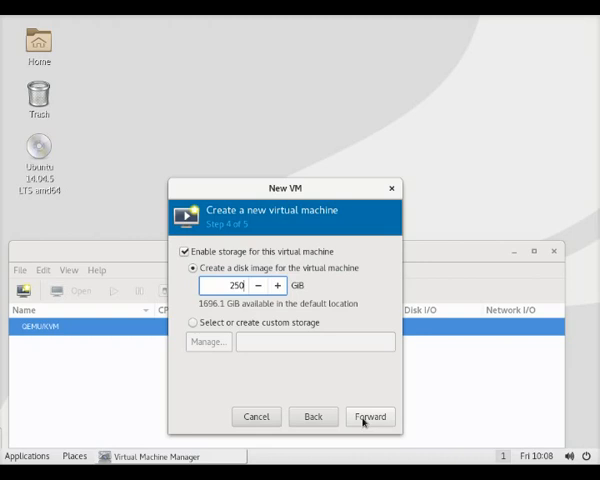
pyautogui.click(372, 416)
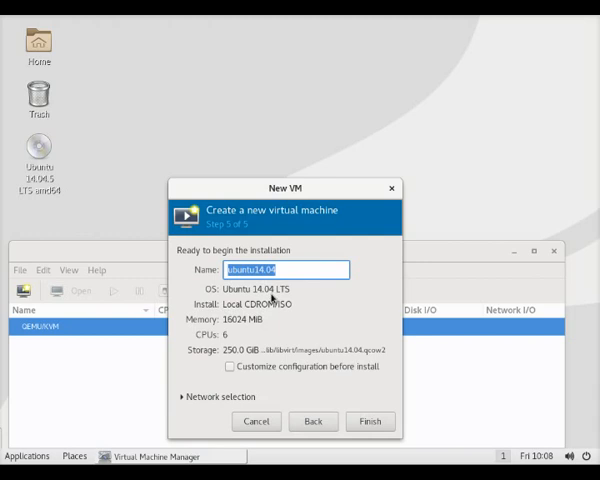
pyautogui.write('LollipopRomMaker')
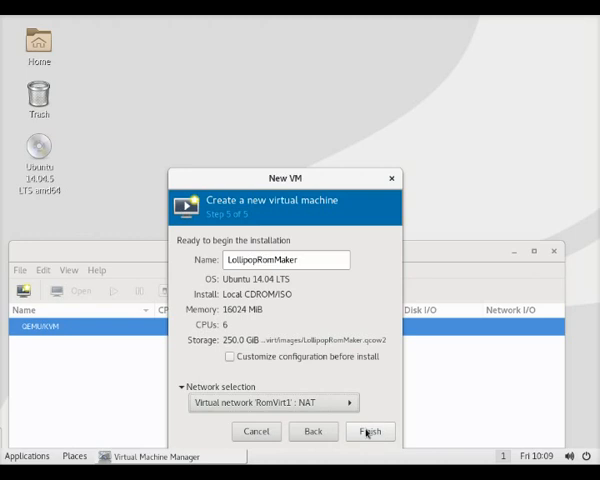
pyautogui.click(372, 432)
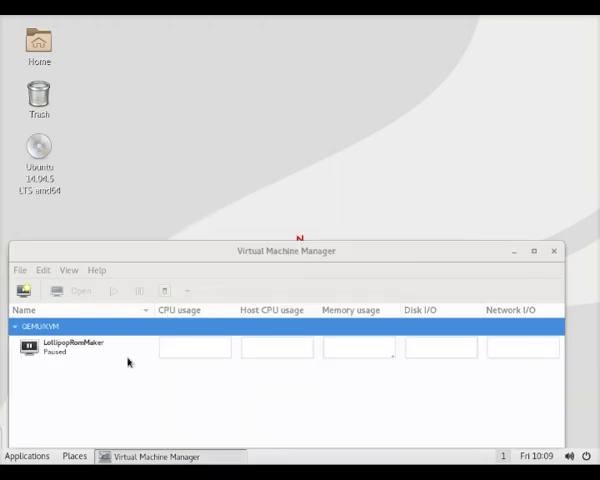
# - Open the LollipopRomMaker console so the machine boots the Ubuntu 14.04 installer
pyautogui.doubleClick(70, 348)
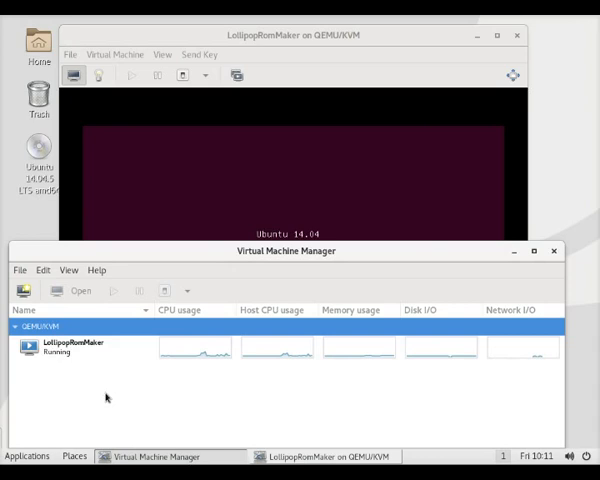
pyautogui.moveTo(28, 292)
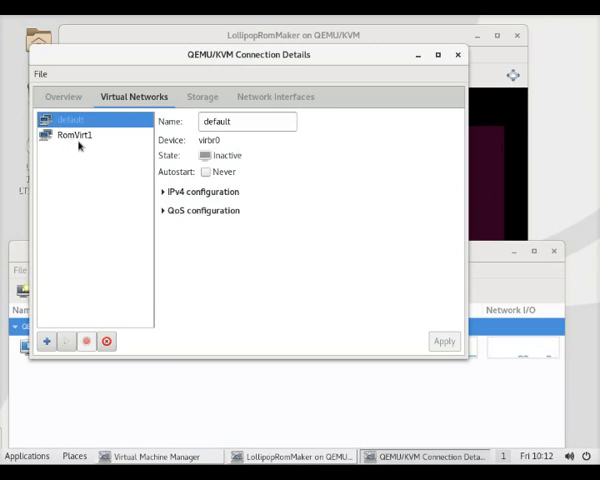
# - Review the RomVirt1 NAT network, the storage pool with the 250 GB qcow2 disk, and the br0 host interface
pyautogui.click(74, 136)
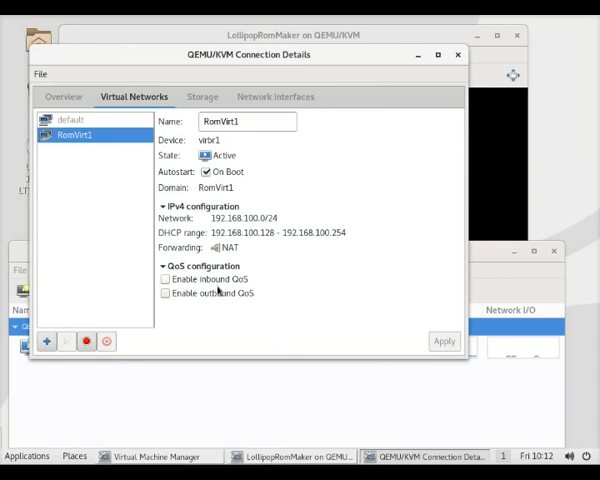
pyautogui.click(188, 96)
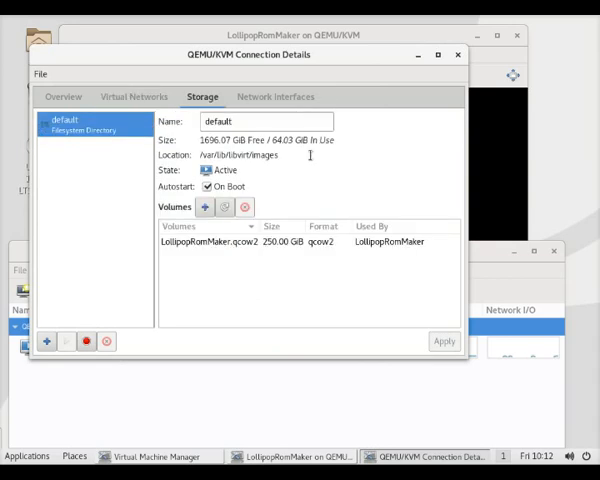
pyautogui.click(274, 96)
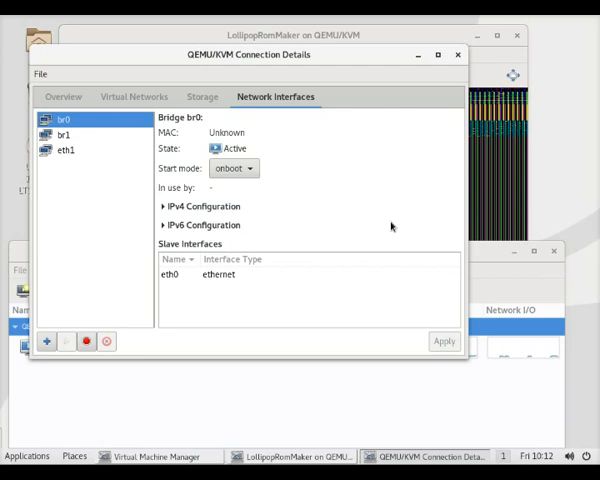
pyautogui.click(64, 96)
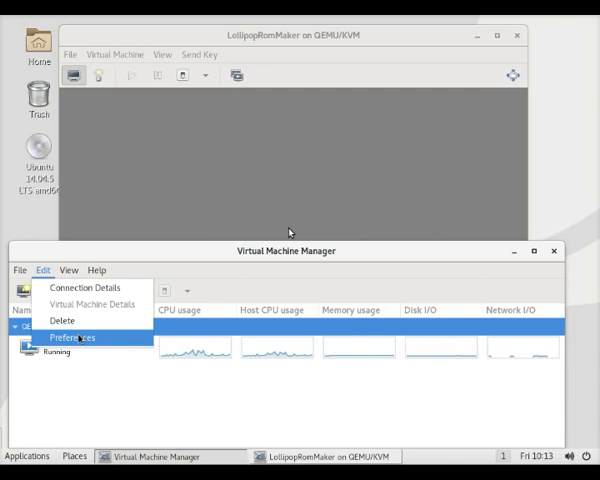
# - Browse Preferences across new VM defaults, console and feedback tabs, then close it
pyautogui.click(70, 336)
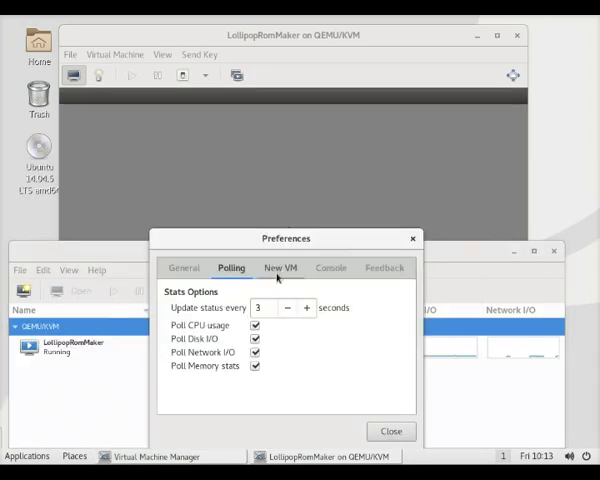
pyautogui.click(280, 268)
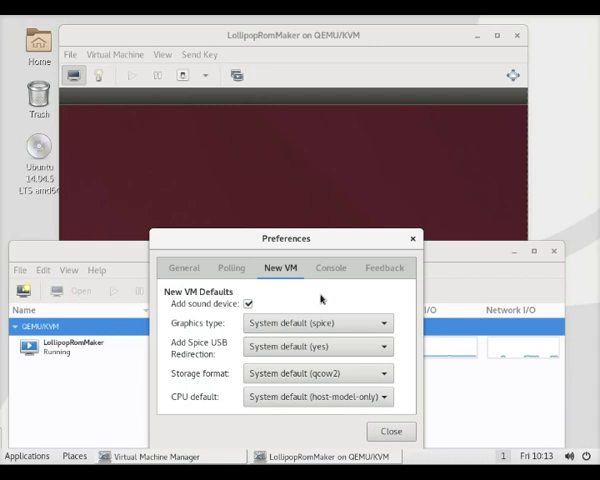
pyautogui.click(332, 268)
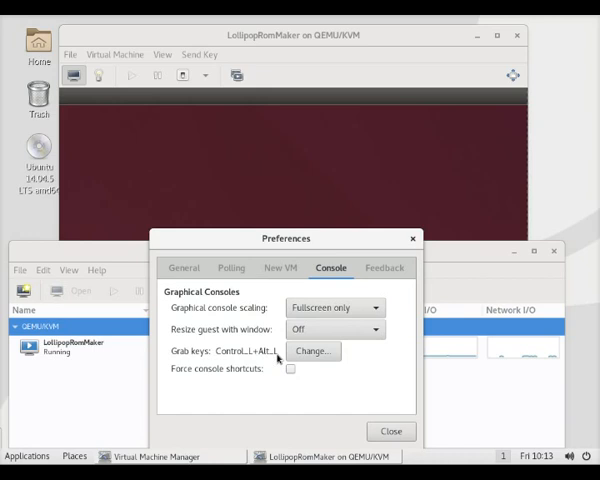
pyautogui.click(384, 268)
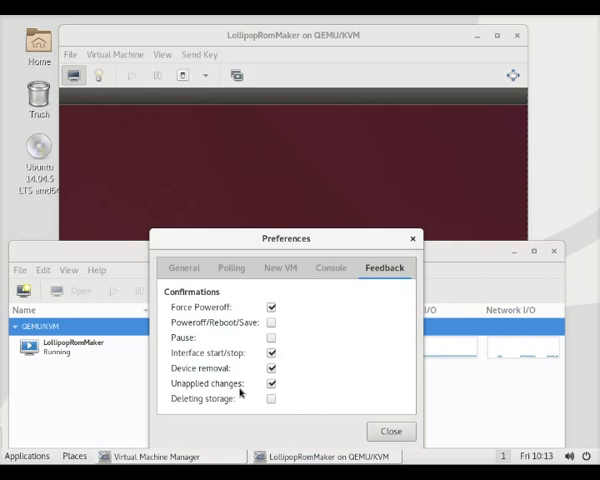
pyautogui.click(390, 430)
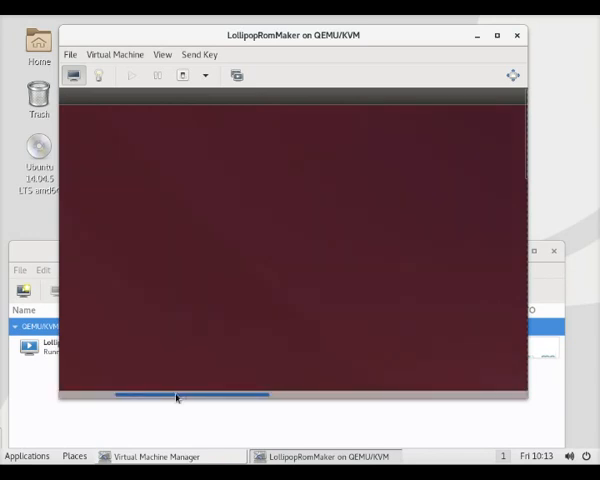
# - Set View > Scale Display to Always for the guest console
pyautogui.click(160, 54)
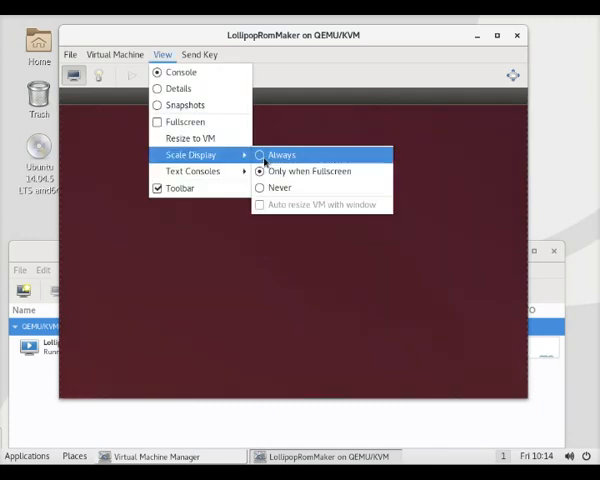
pyautogui.click(280, 154)
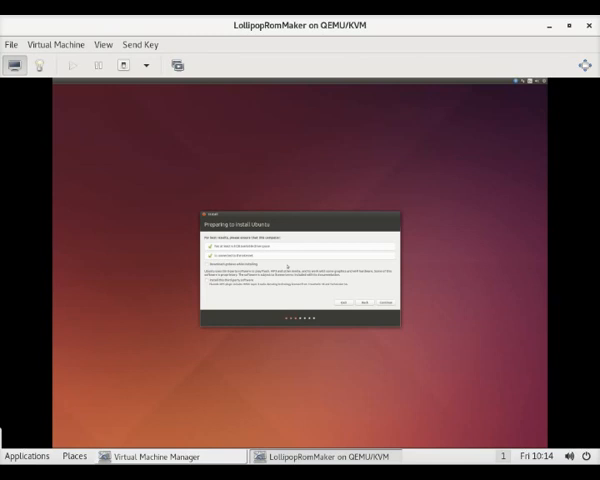
# - Focus the guest window and continue past the 'Preparing to install Ubuntu' checks
pyautogui.click(102, 44)
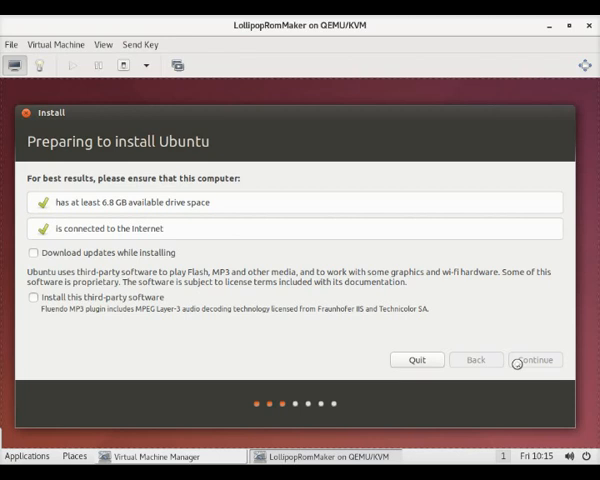
pyautogui.click(536, 360)
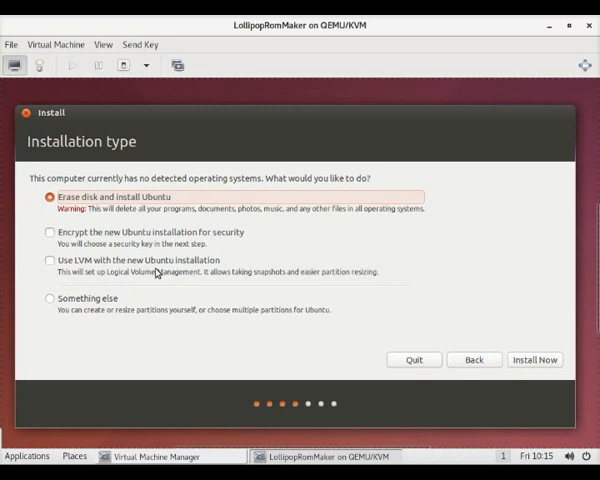
pyautogui.moveTo(256, 288)
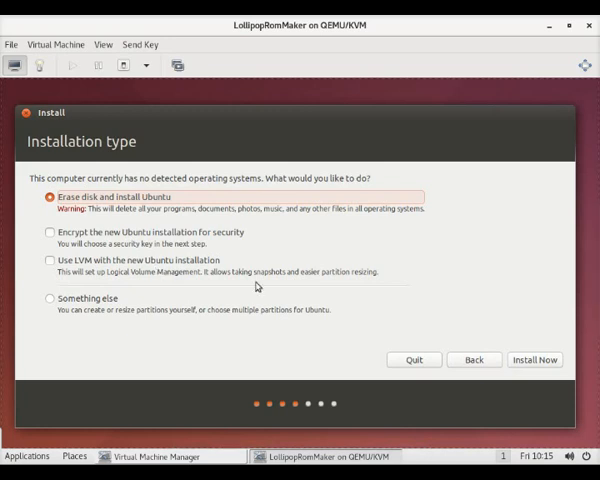
# - Choose 'Erase disk and install Ubuntu', Install Now, and confirm writing the changes to disk
pyautogui.click(536, 360)
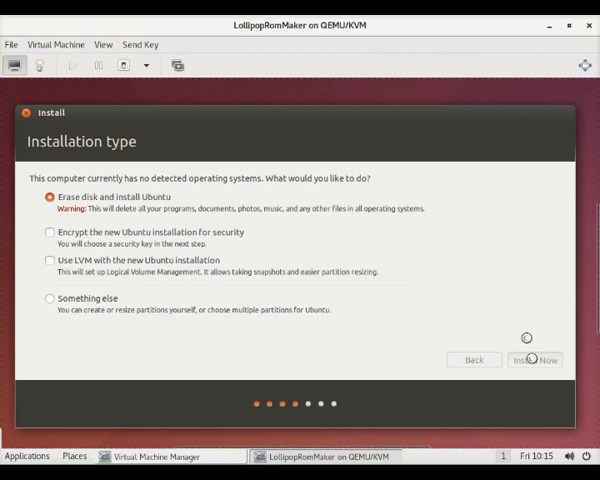
pyautogui.click(544, 360)
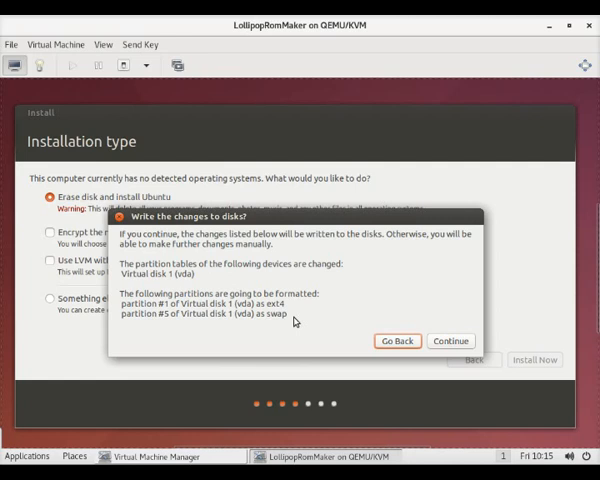
pyautogui.moveTo(450, 340)
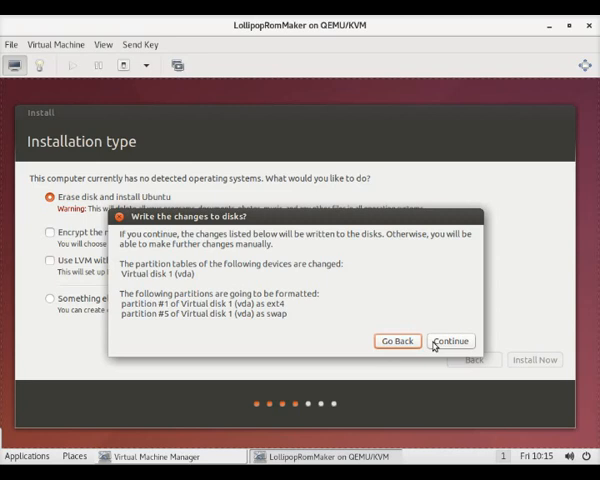
pyautogui.click(450, 340)
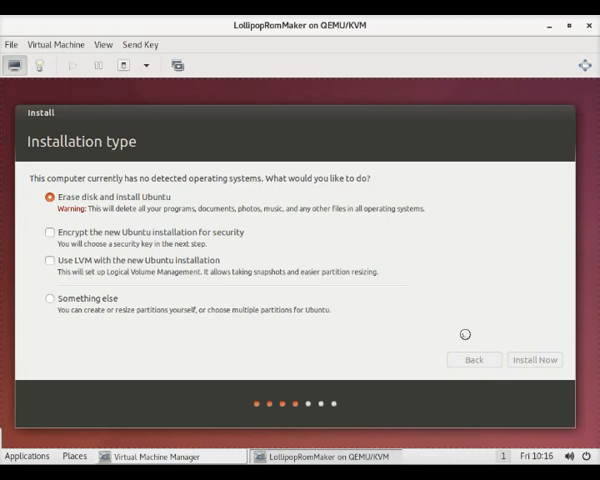
pyautogui.click(536, 360)
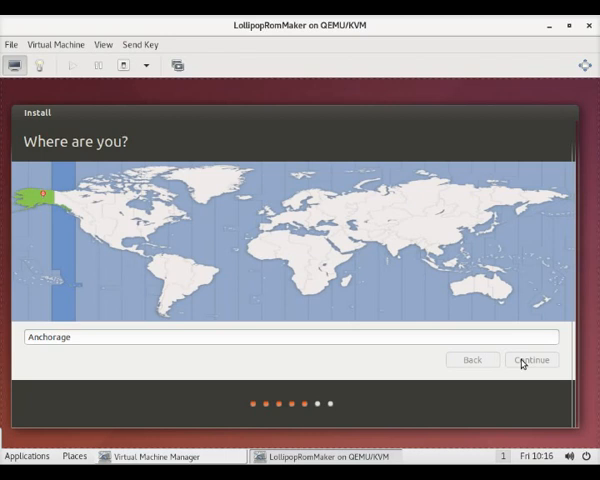
# - Accept Anchorage as the location and the English (US) keyboard layout
pyautogui.click(532, 360)
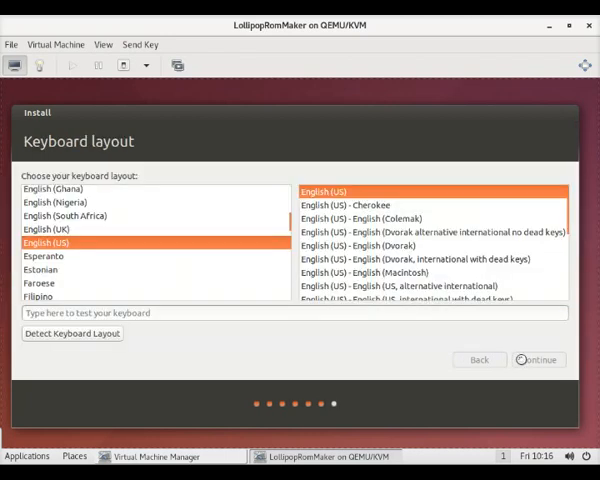
pyautogui.click(538, 360)
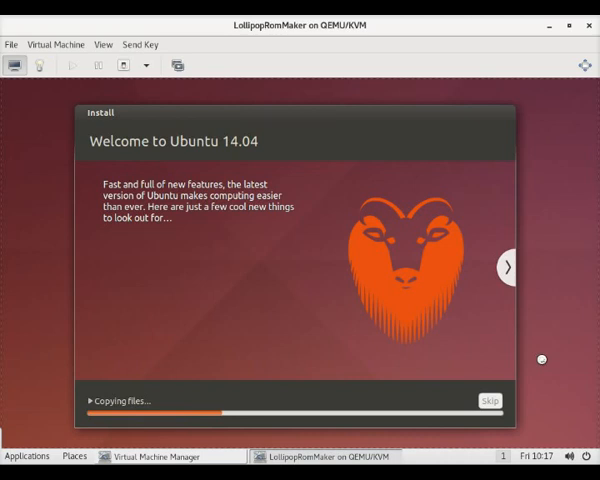
pyautogui.moveTo(92, 402)
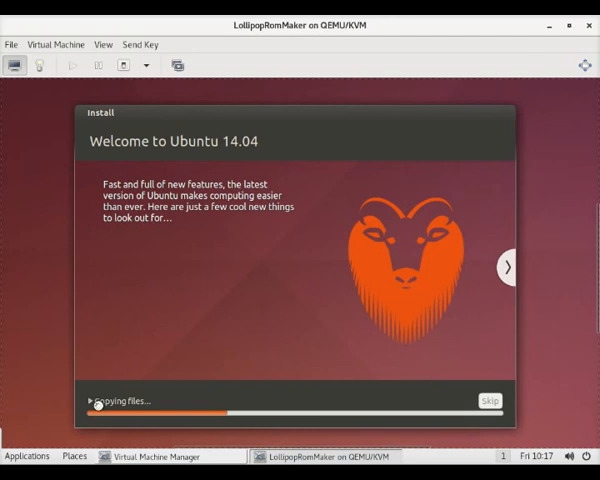
# - Expand the installer's detailed progress log while Ubuntu copies files
pyautogui.click(510, 268)
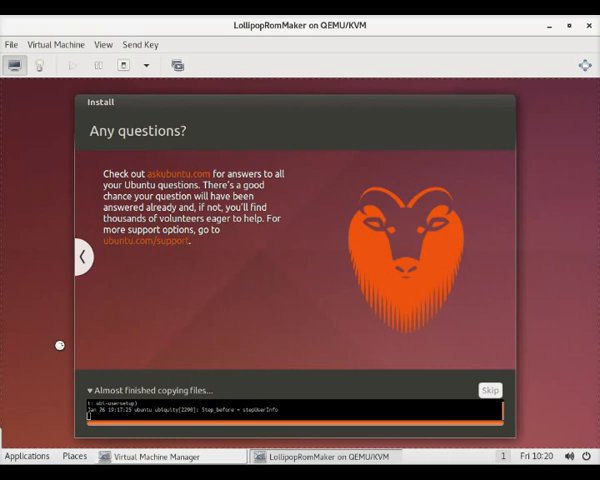
pyautogui.moveTo(520, 304)
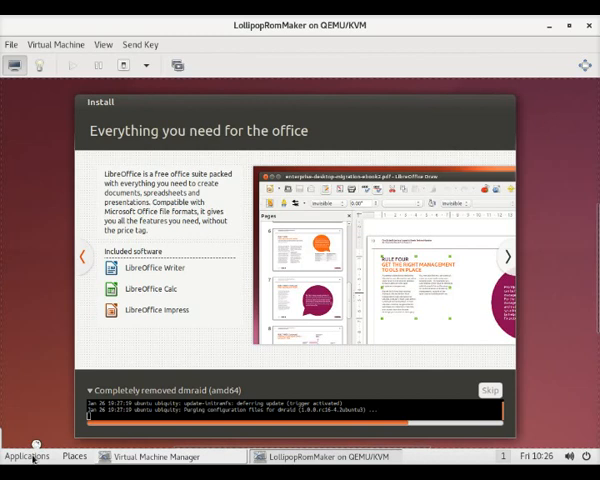
# - Launch All Settings from Applications > System Tools on the host panel
pyautogui.click(28, 454)
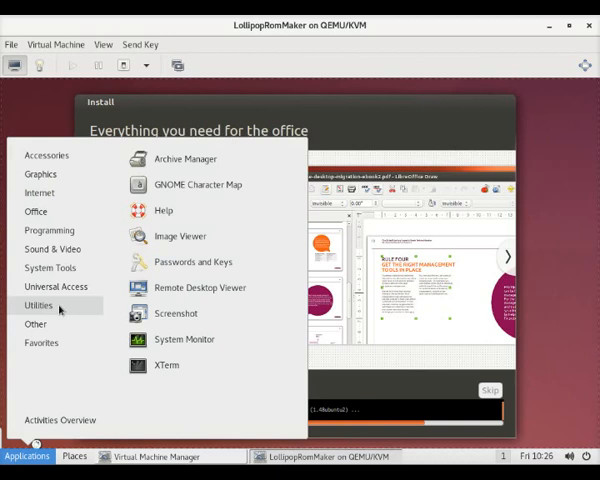
pyautogui.click(56, 288)
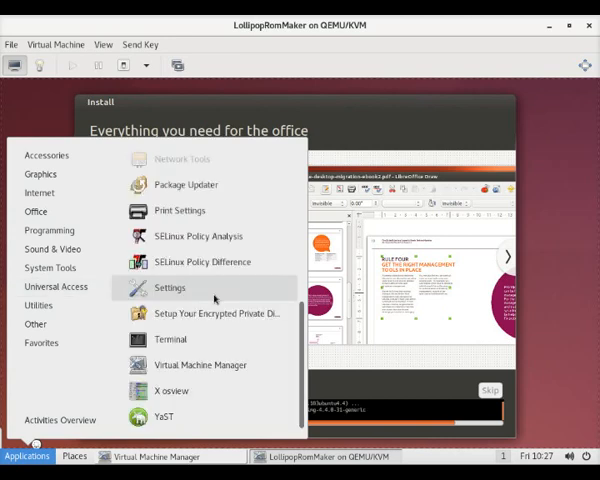
pyautogui.click(168, 288)
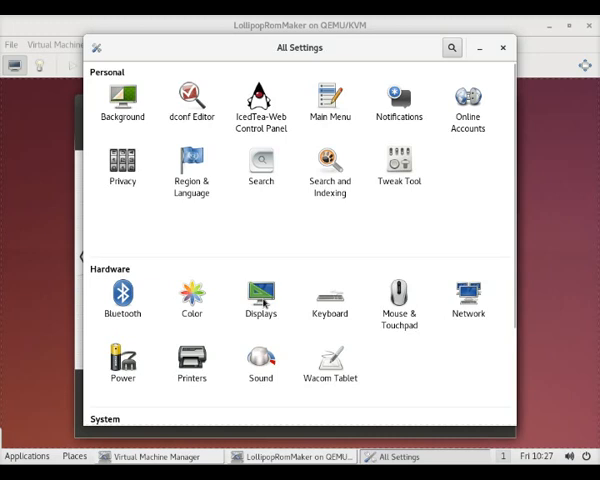
# - Go through Displays and into Tweak Tool's Appearance panel with Adwaita themes
pyautogui.click(260, 296)
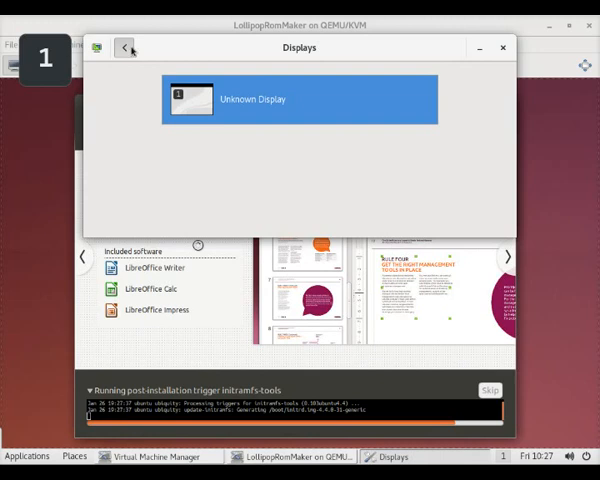
pyautogui.click(128, 48)
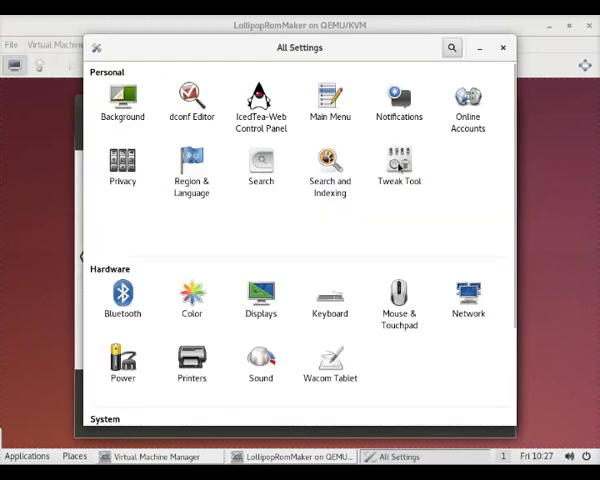
pyautogui.click(400, 160)
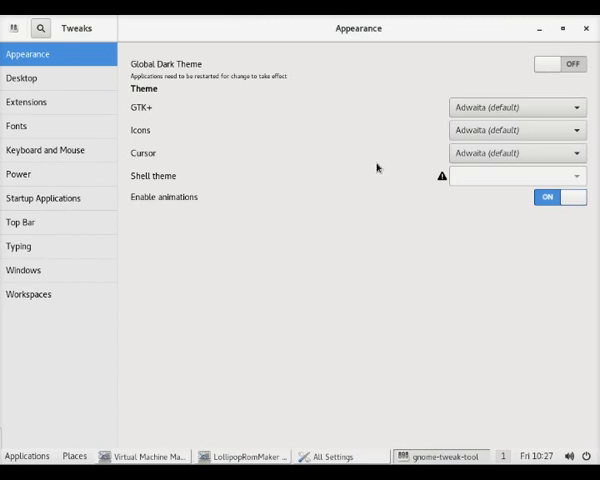
pyautogui.moveTo(44, 78)
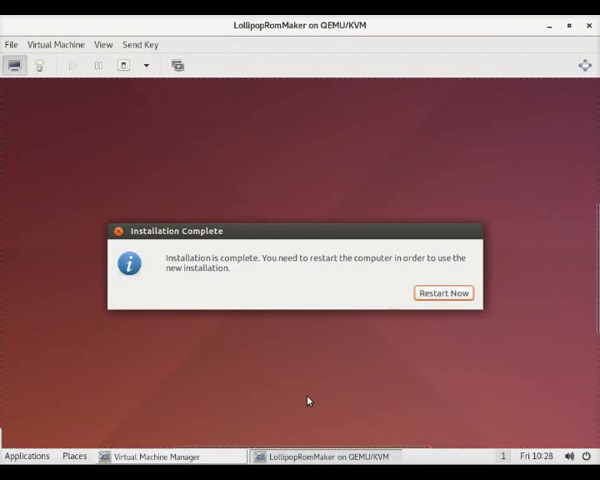
# - Choose Restart Now in the Installation Complete dialog of the guest
pyautogui.click(444, 292)
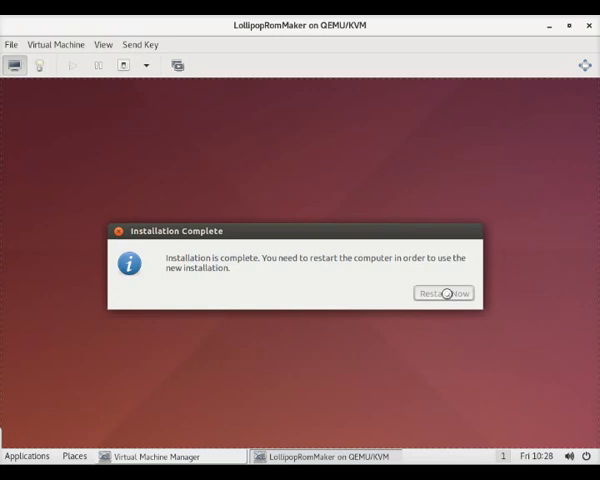
pyautogui.click(446, 292)
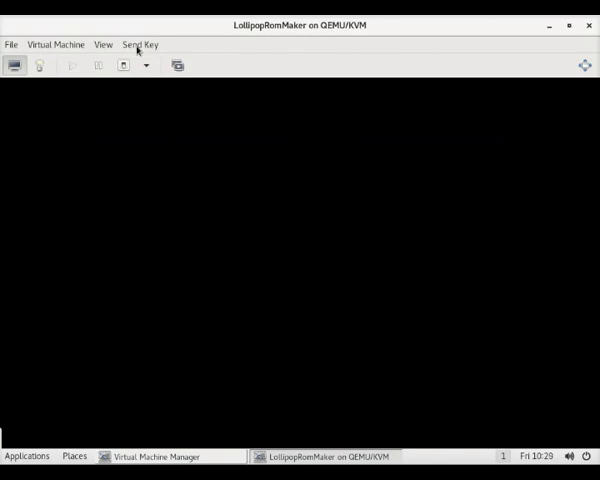
# - Send a Ctrl+Alt+F key combination to the rebooting guest via Send Key
pyautogui.click(144, 44)
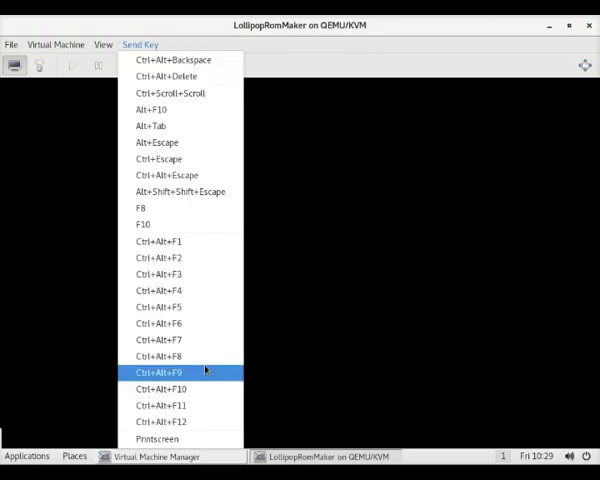
pyautogui.click(54, 44)
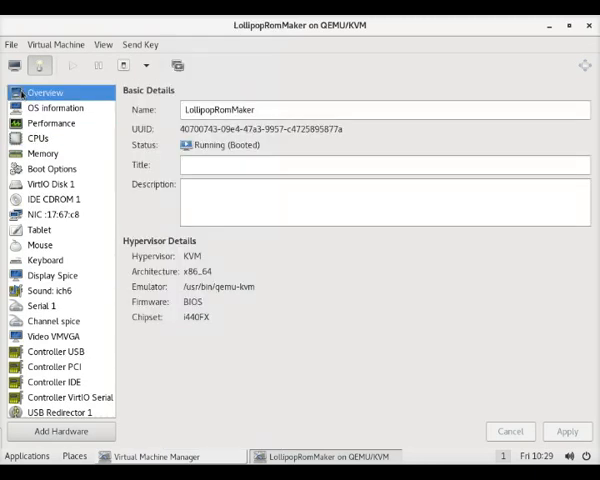
# - Switch from LollipopRomMaker's details back to its graphical console
pyautogui.click(38, 138)
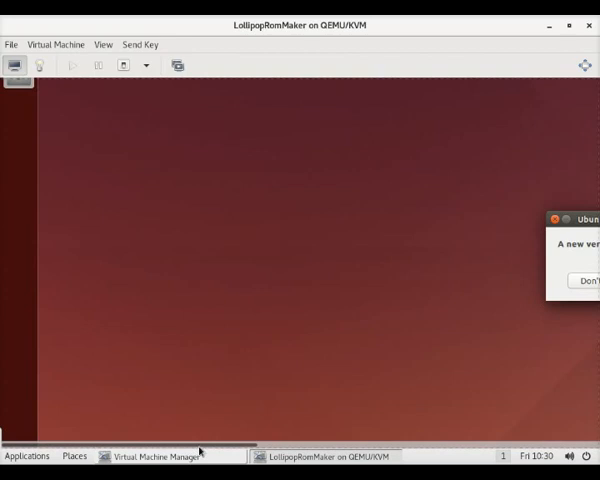
# - Answer Don't Upgrade to the 16.04.3 offer, confirm it, and bring up the Dash
pyautogui.click(594, 280)
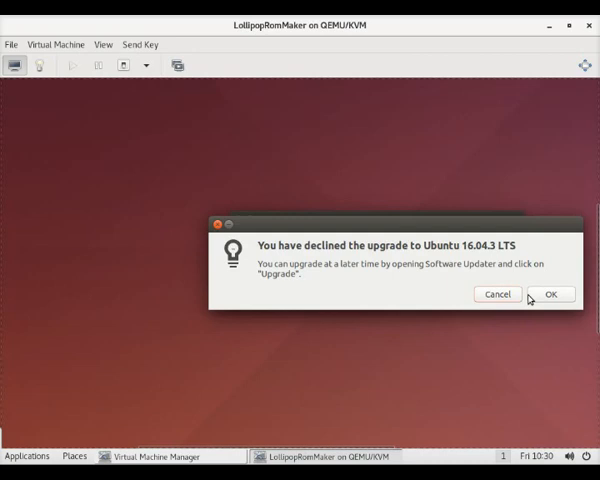
pyautogui.click(548, 294)
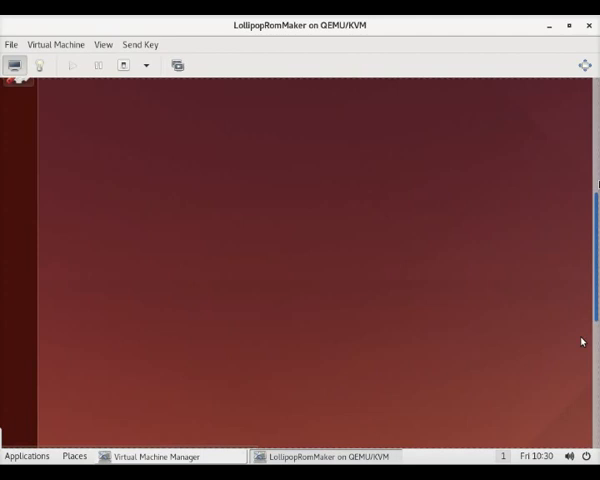
pyautogui.click(16, 110)
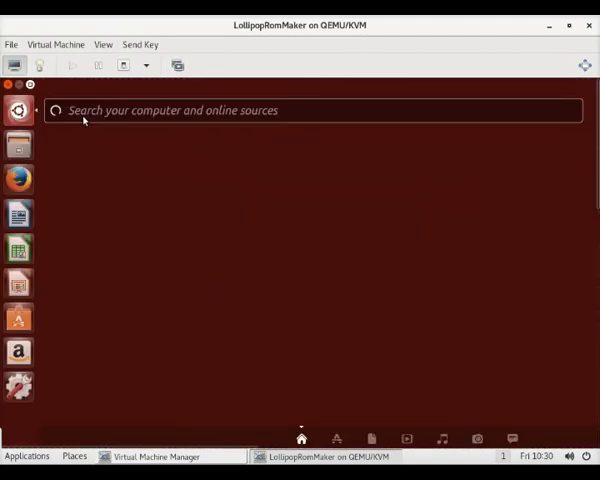
# - Search 'term', launch Terminal and lock its icon to the launcher
pyautogui.write('term')
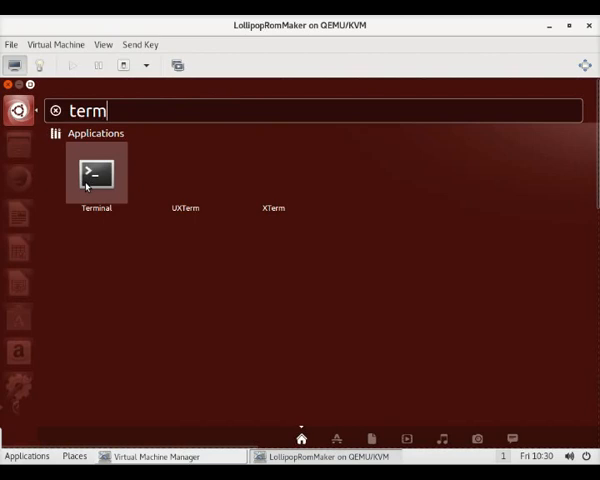
pyautogui.doubleClick(96, 172)
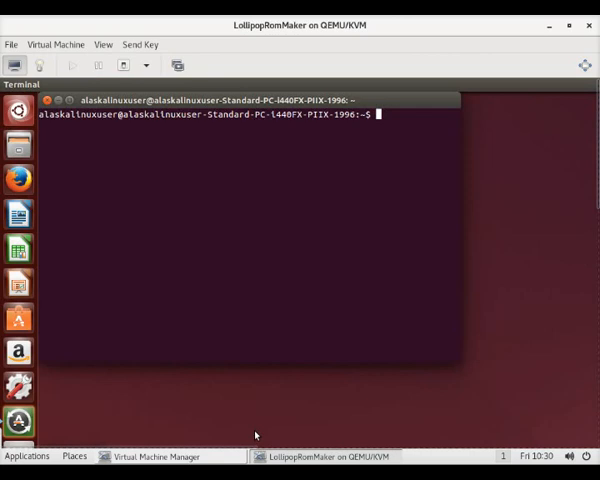
pyautogui.rightClick(16, 408)
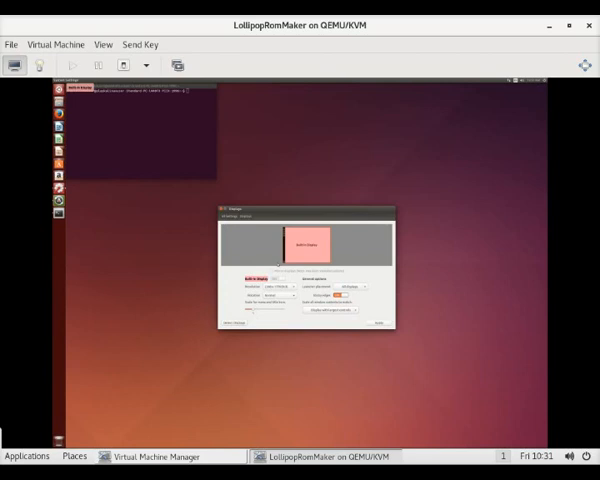
# - Pick a higher resolution in Displays and keep the new configuration
pyautogui.click(276, 296)
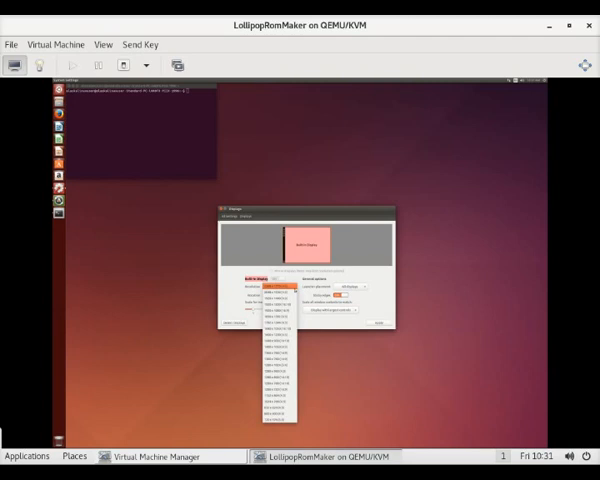
pyautogui.click(278, 296)
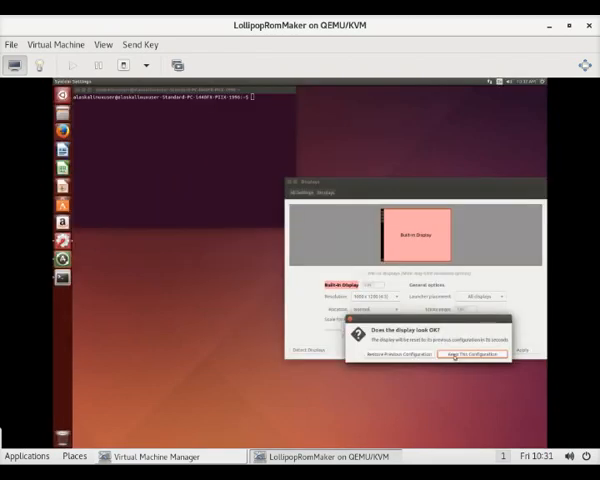
pyautogui.click(372, 296)
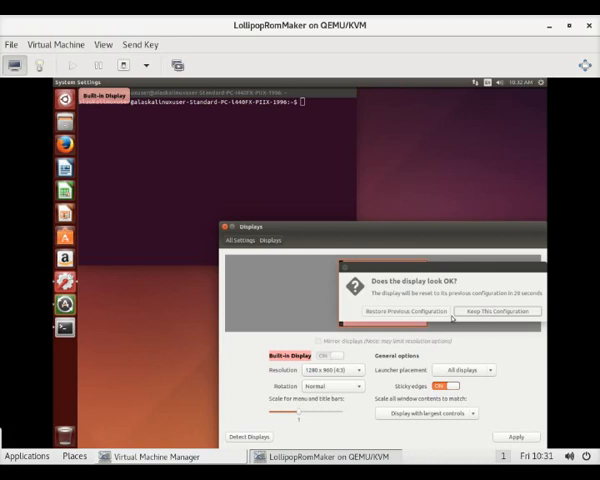
pyautogui.click(504, 312)
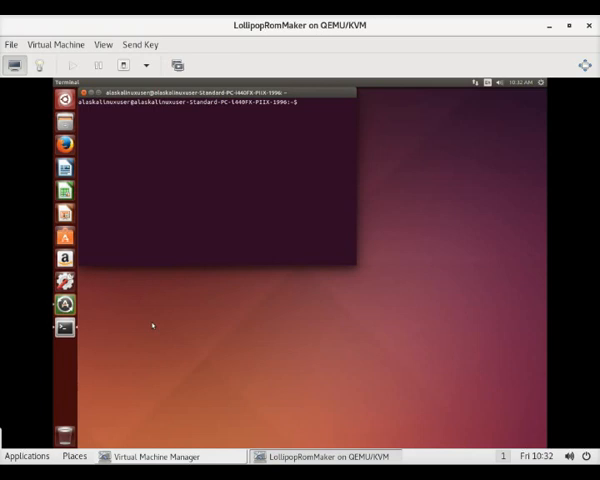
# - Bring up the Clone dialog for the shut-off LollipopRomMaker VM
pyautogui.click(548, 80)
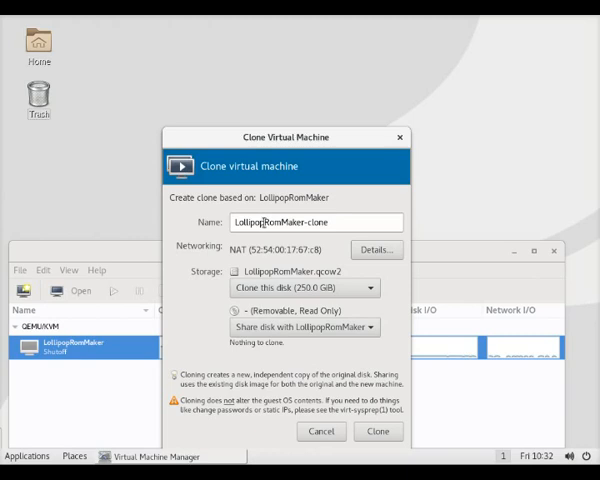
# - Name the clone 'MarshmallowRomMaker' and start cloning LollipopRomMaker with its qcow2 disk
pyautogui.write('MarshmallowRomMaker-clone')
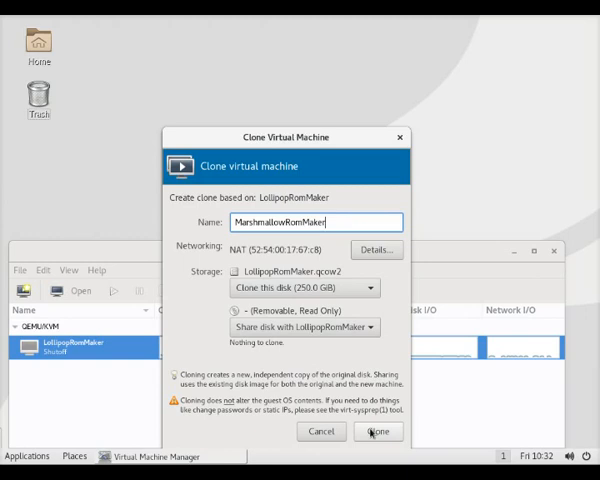
pyautogui.click(388, 432)
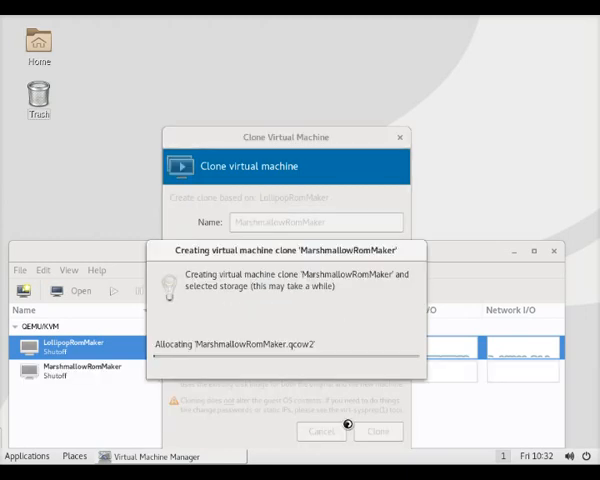